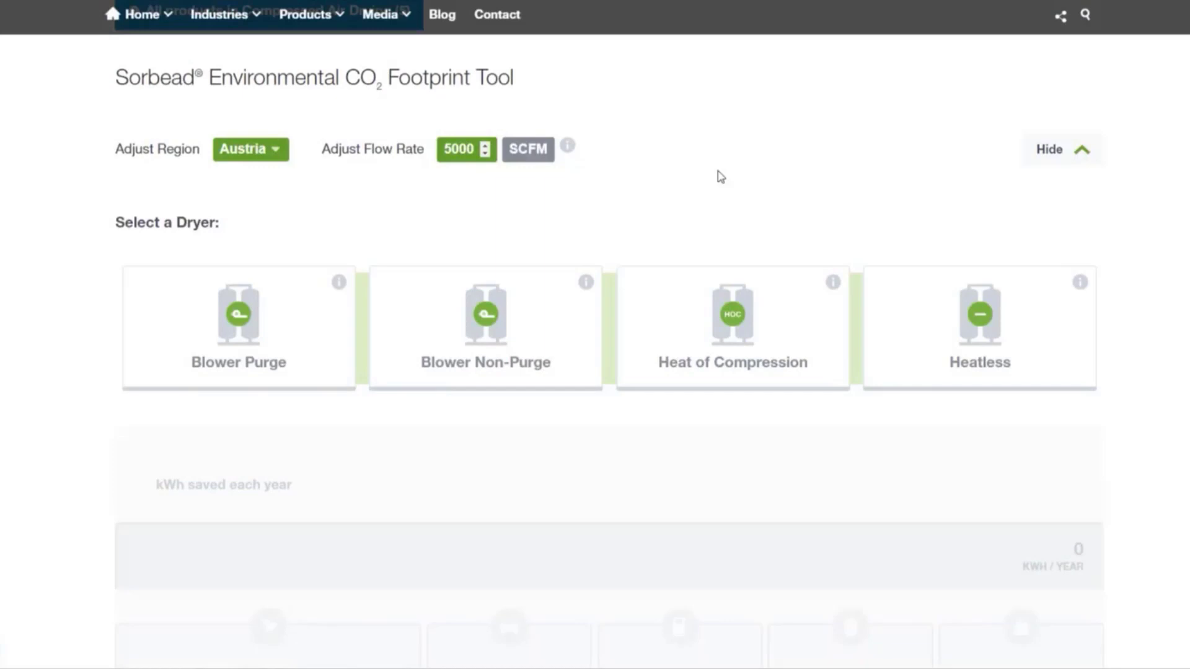
mouse_move(279, 161)
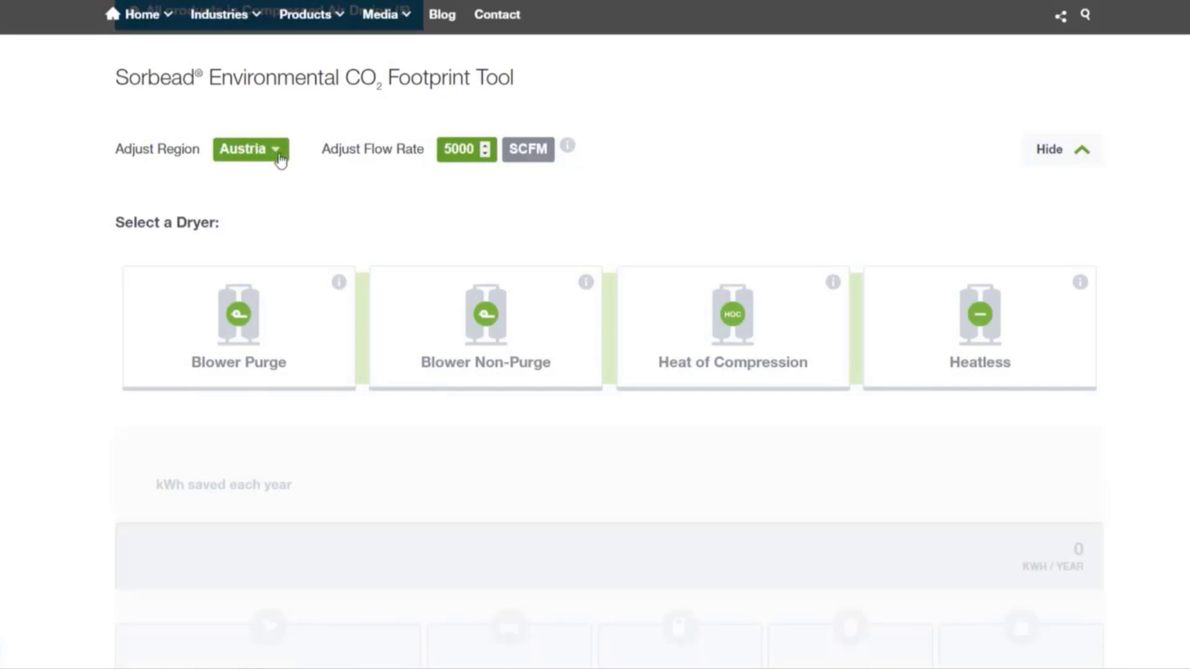
Keep Austria as the region and set the flow rate to 6500 SCFM
click(250, 149)
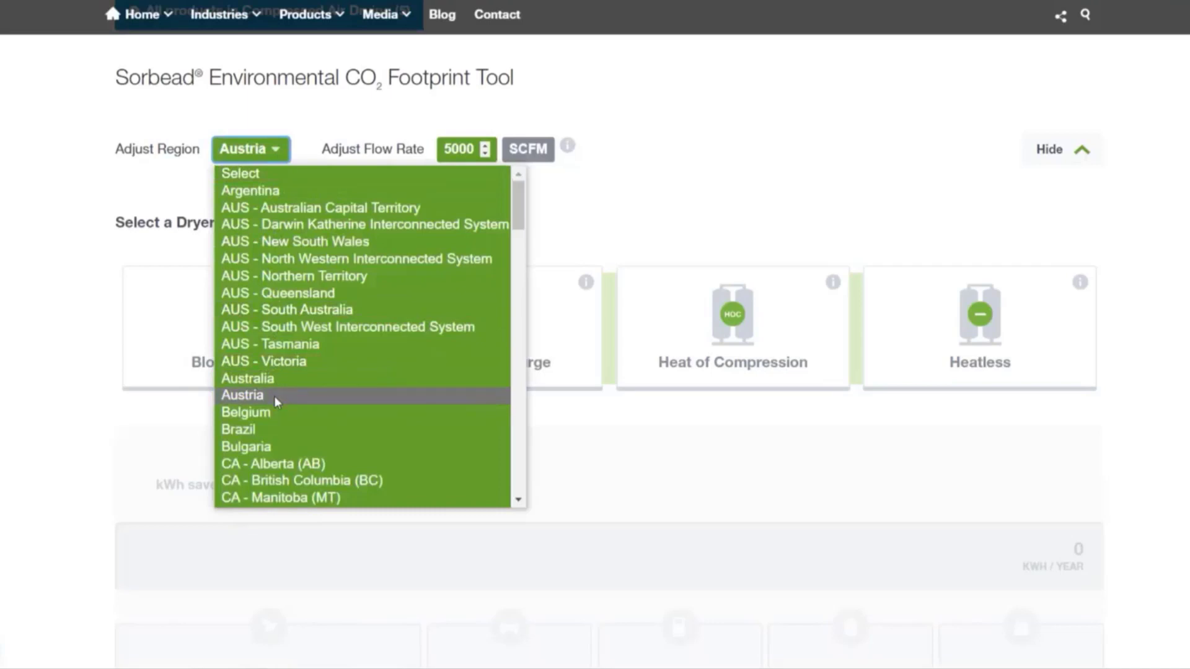
click(243, 394)
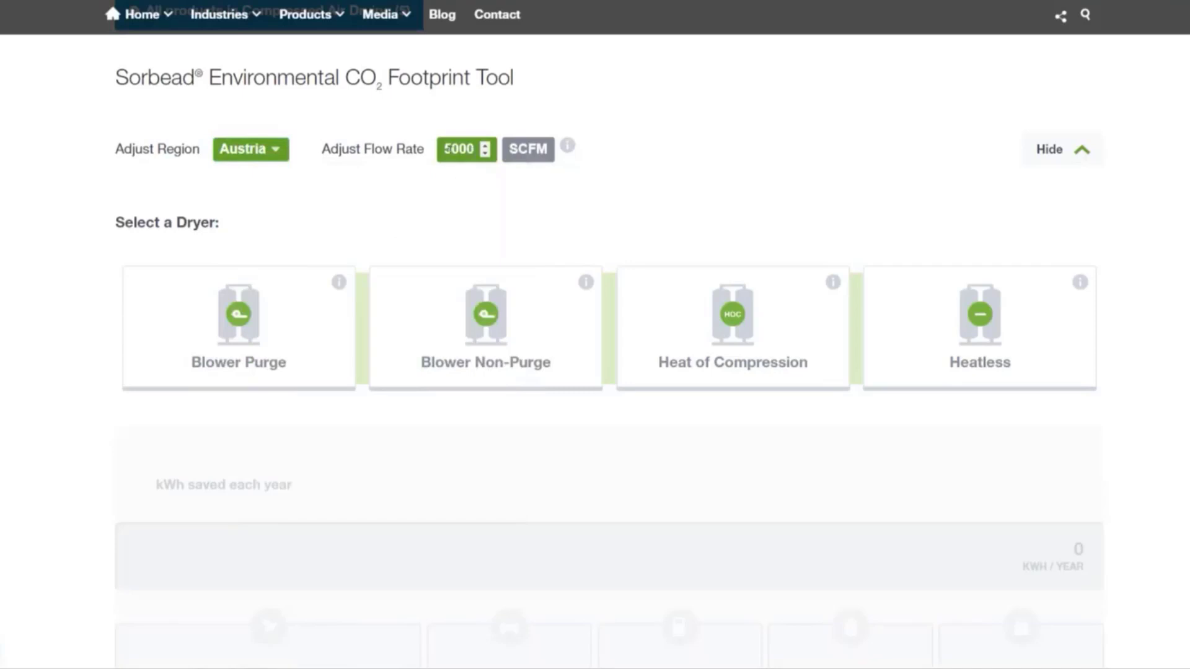
text(6)
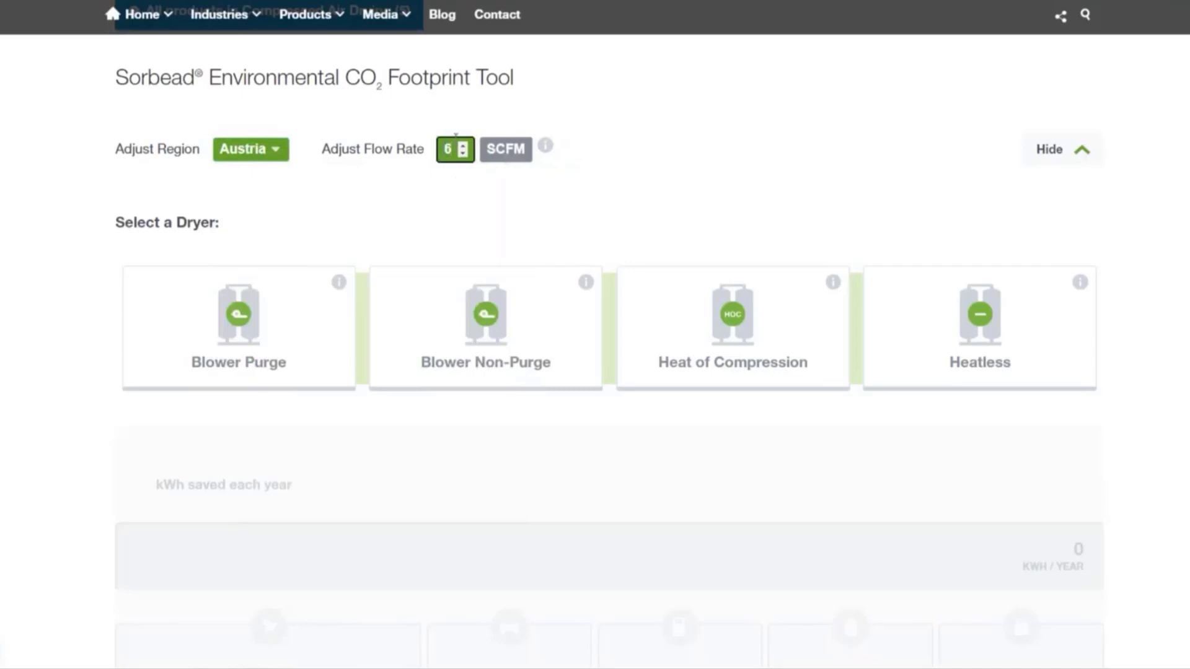
text(500)
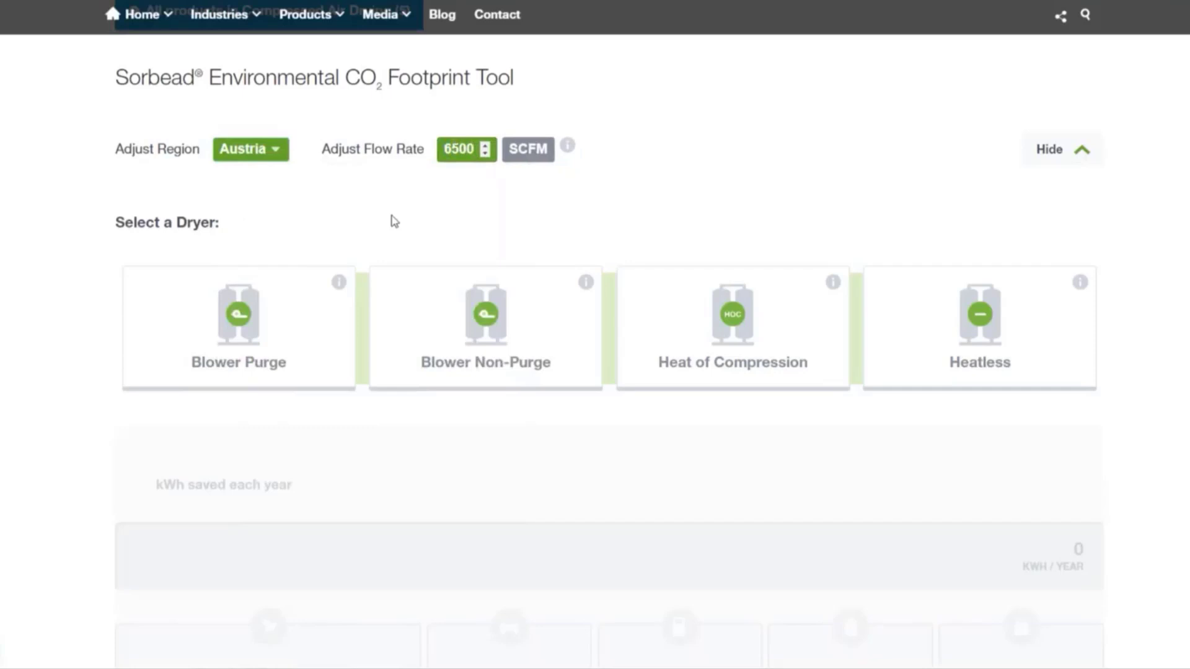
mouse_move(382, 213)
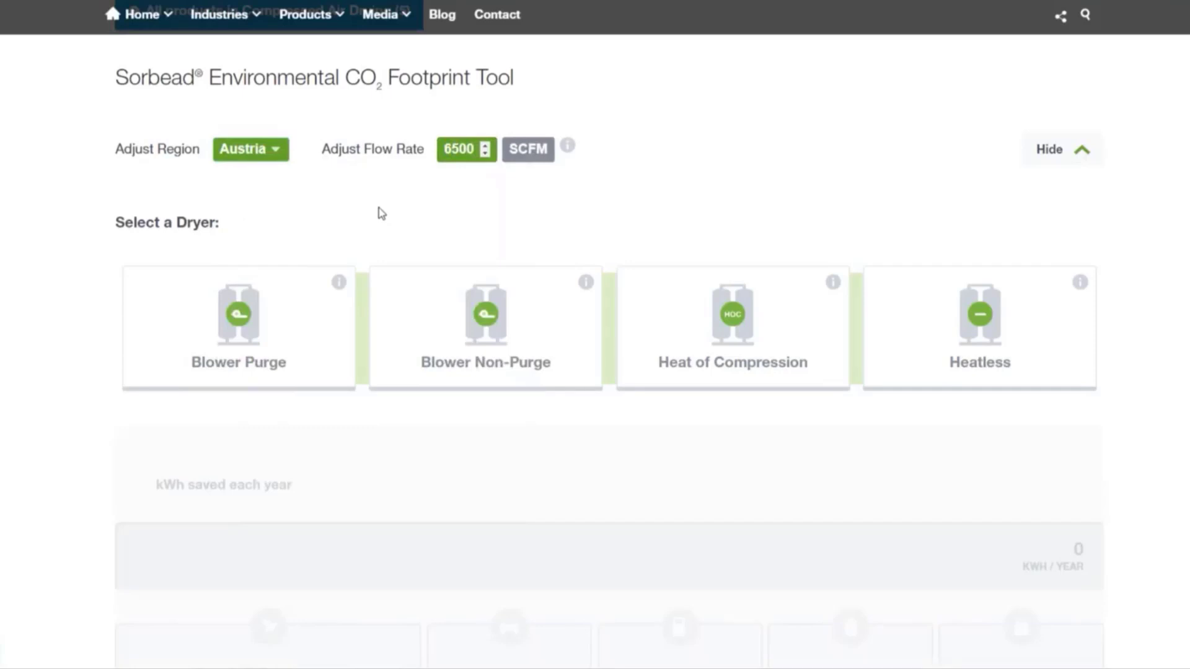
mouse_move(457, 283)
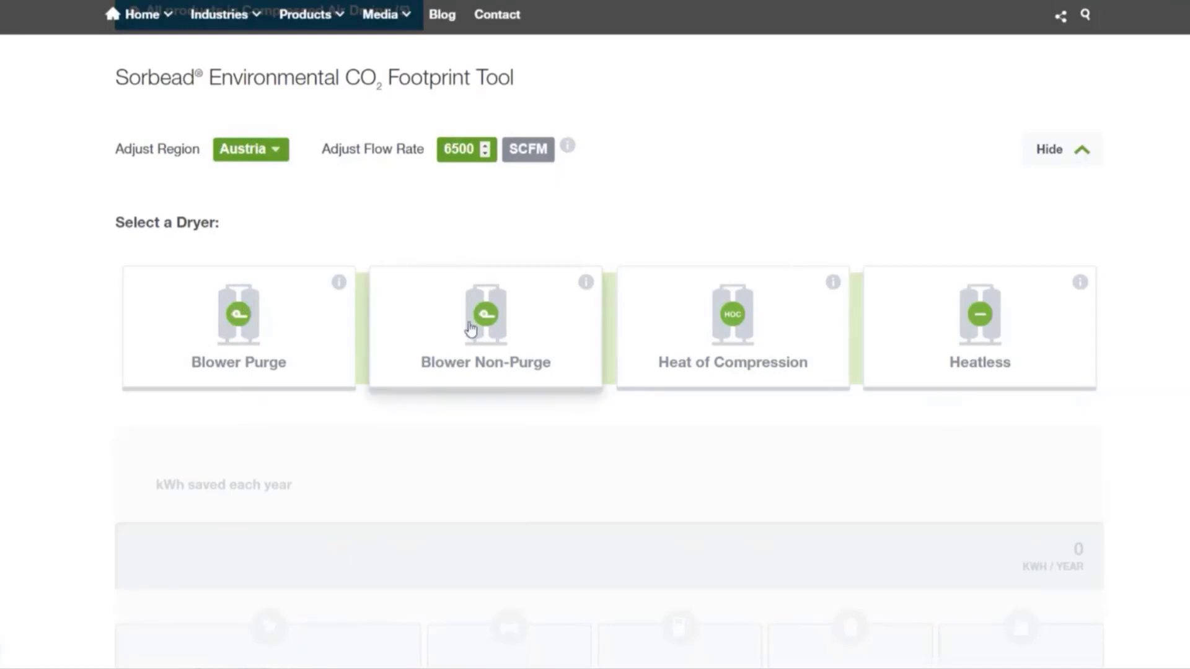
Choose the Blower Non-Purge dryer type with the Zero Purge variant
click(484, 327)
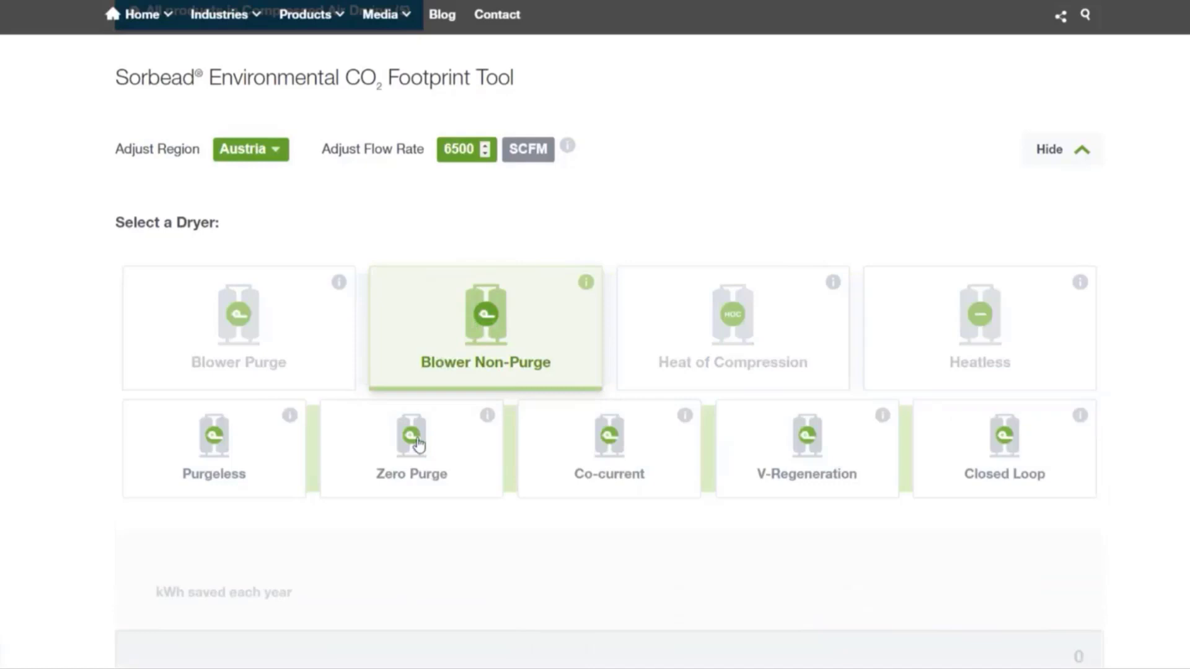
click(411, 448)
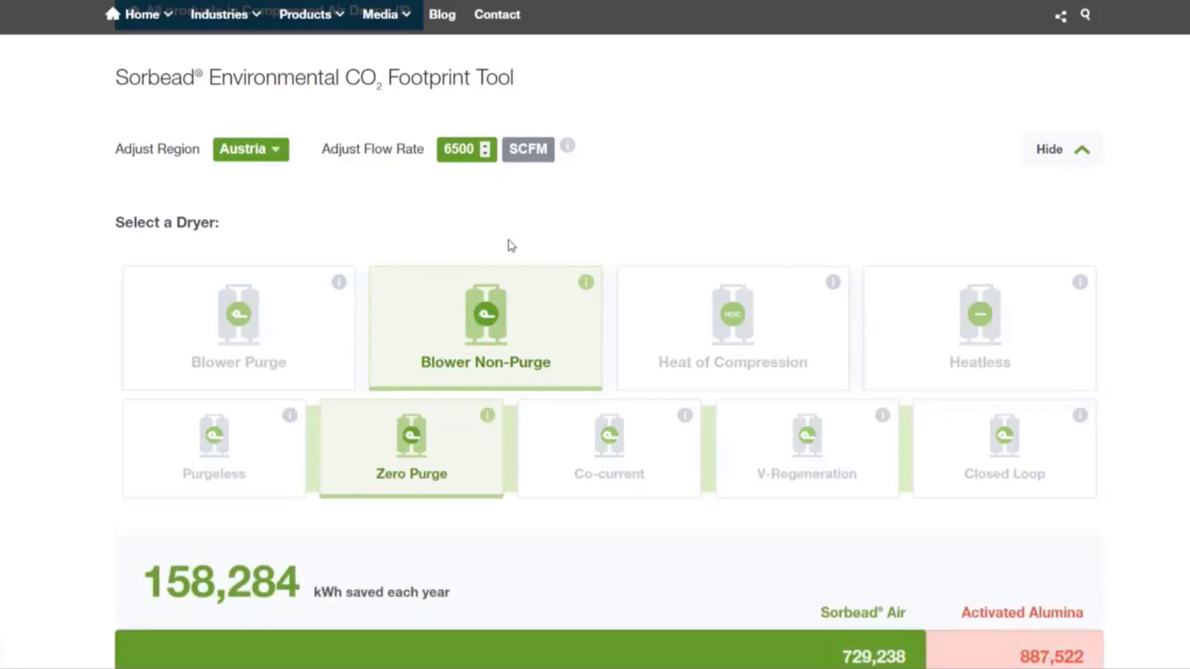
mouse_move(516, 238)
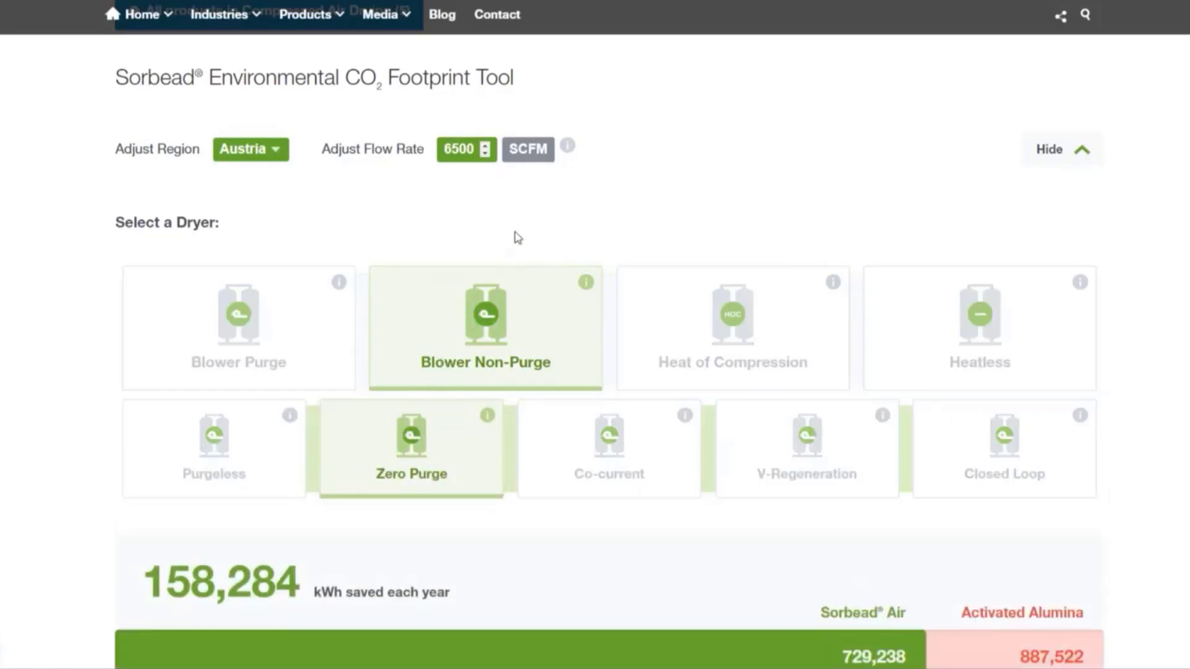
scroll(down, 3)
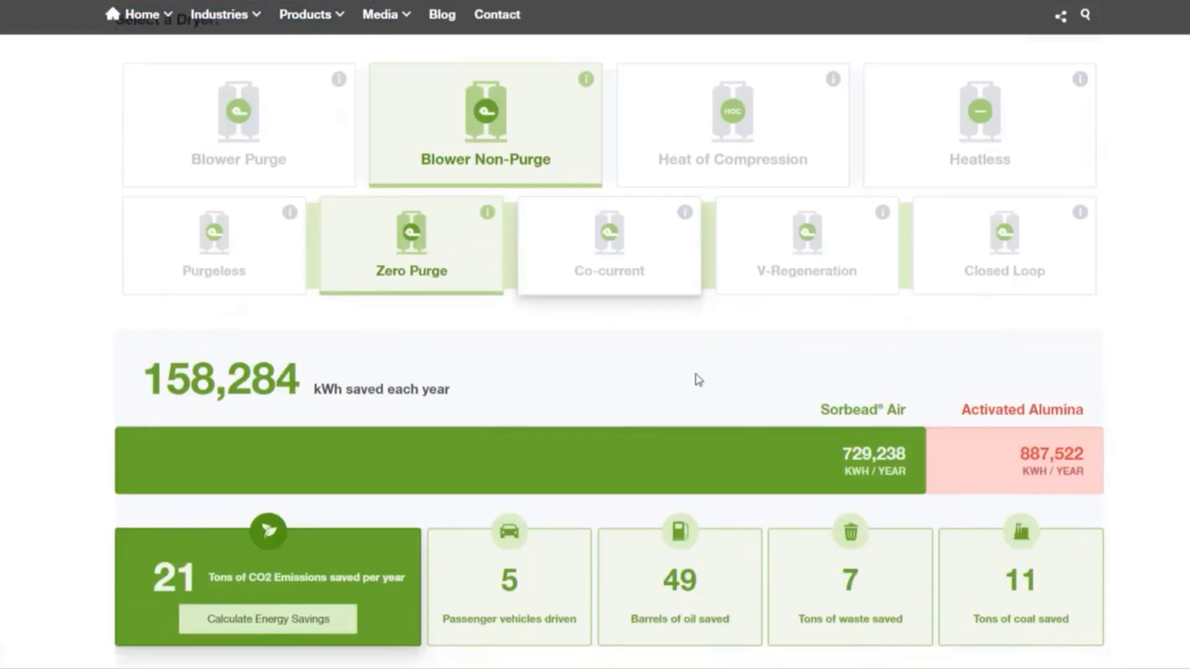
mouse_move(912, 401)
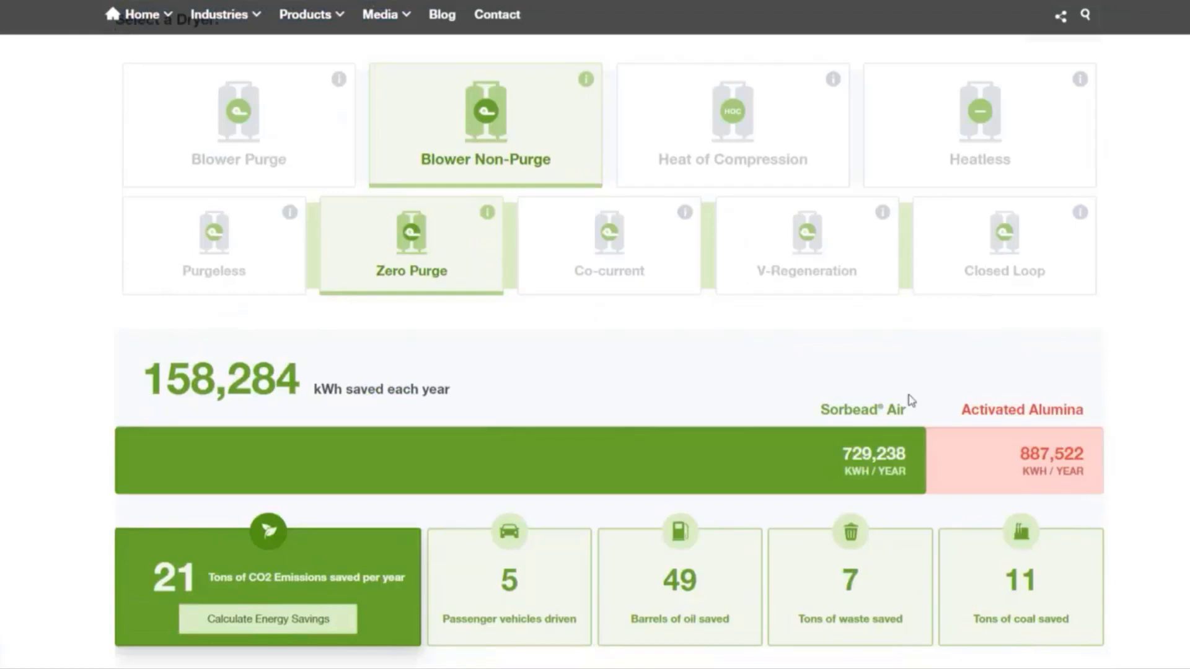
mouse_move(1010, 487)
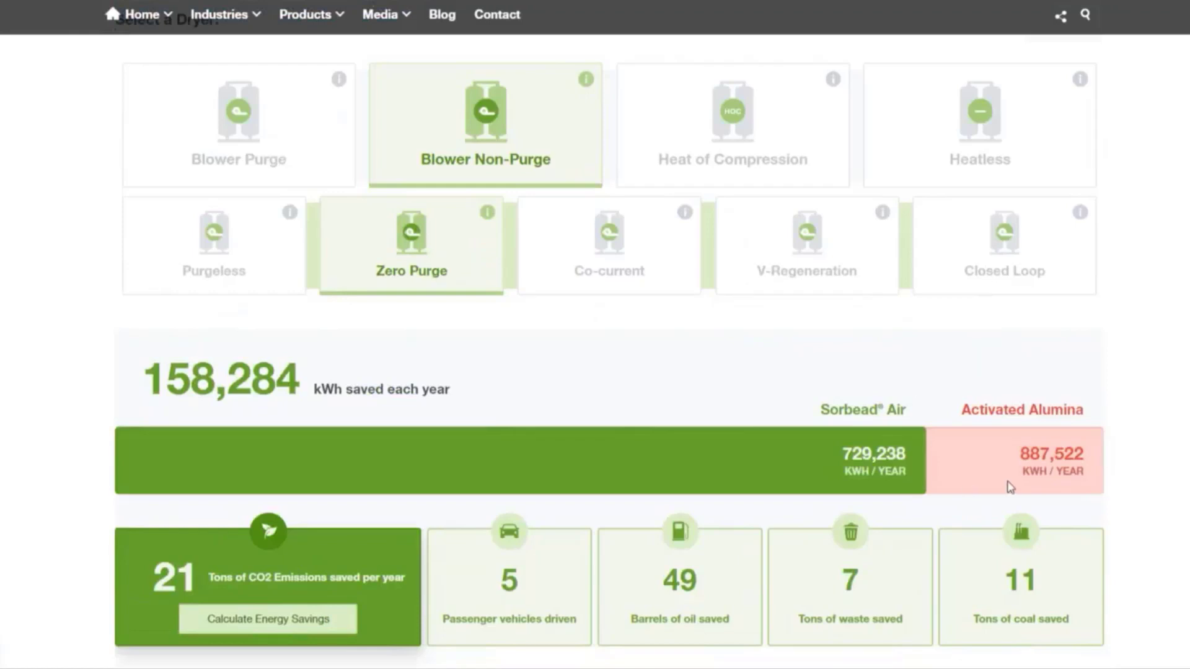
mouse_move(791, 411)
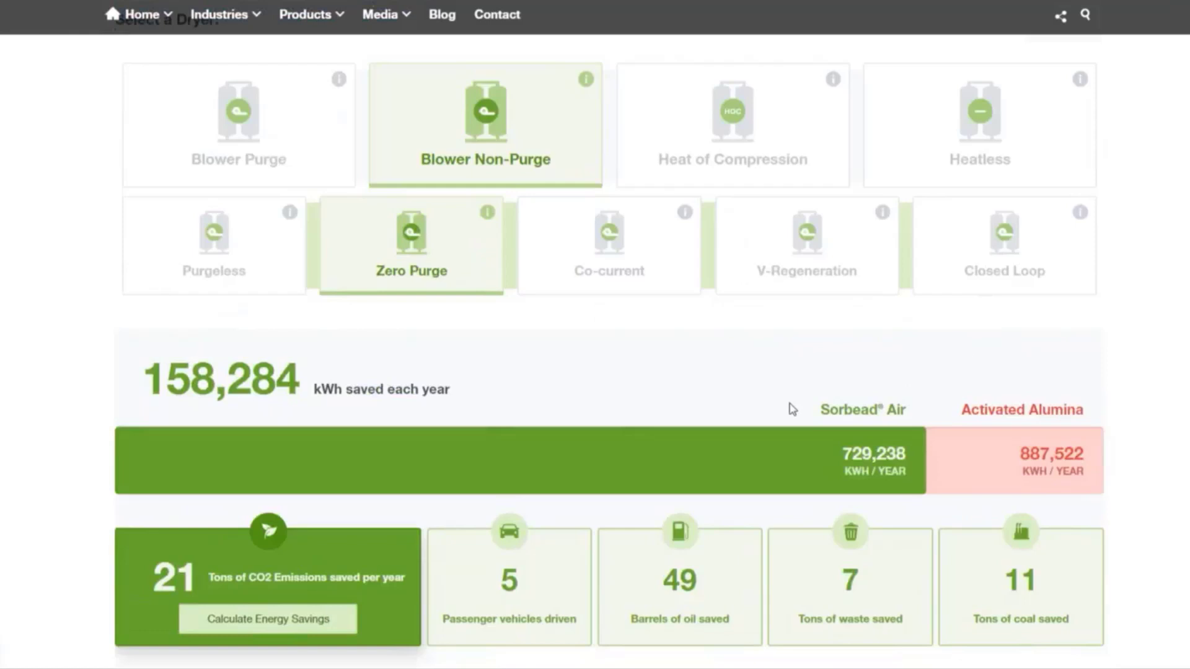
mouse_move(322, 380)
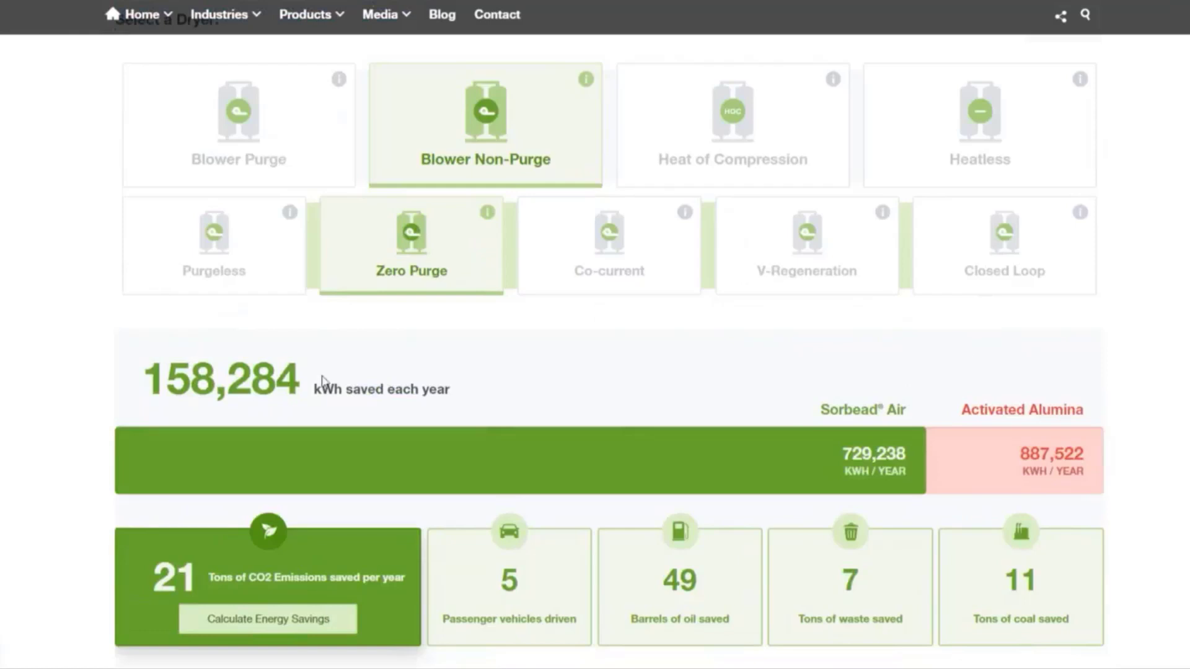
mouse_move(359, 377)
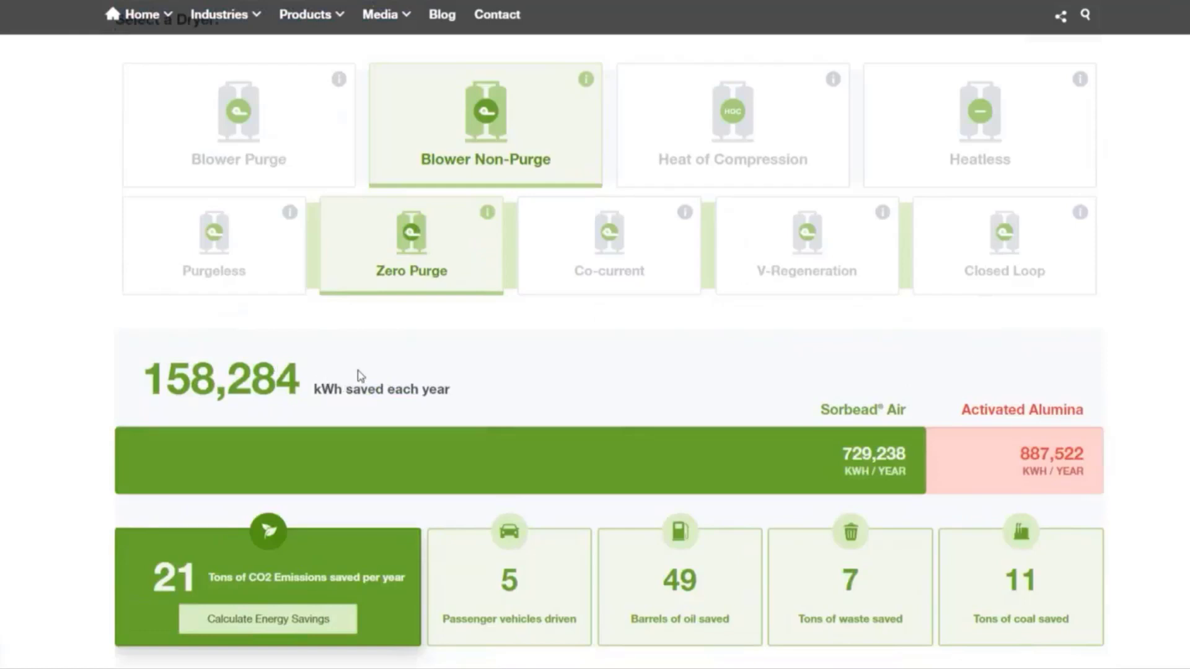
mouse_move(357, 379)
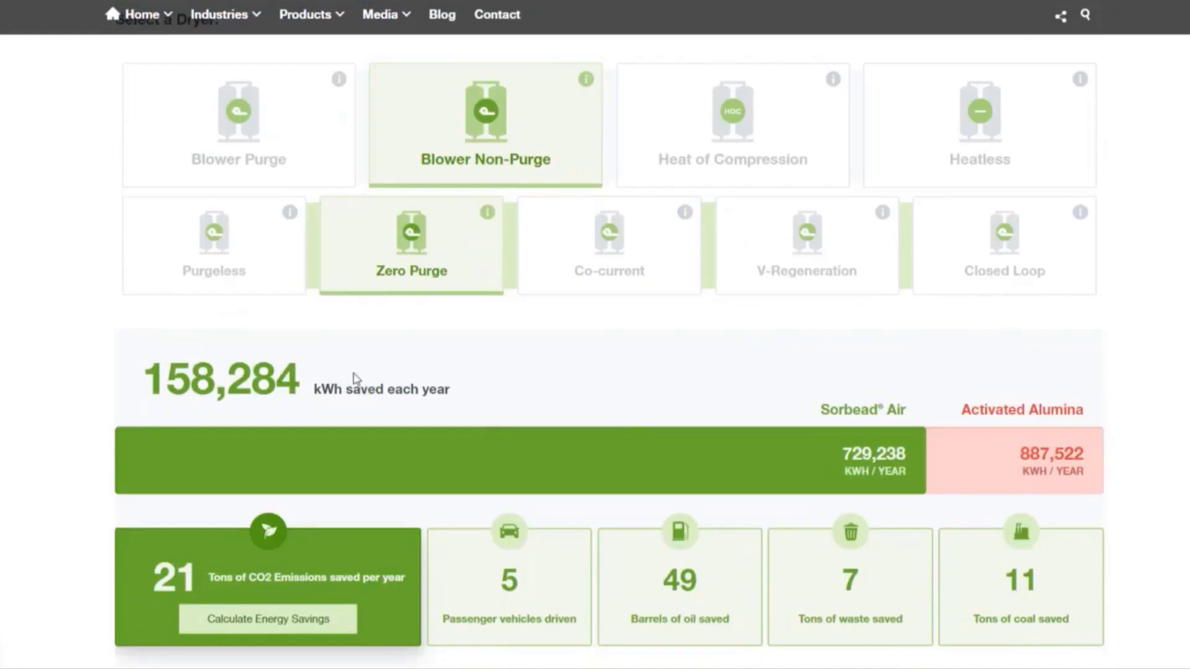
mouse_move(314, 570)
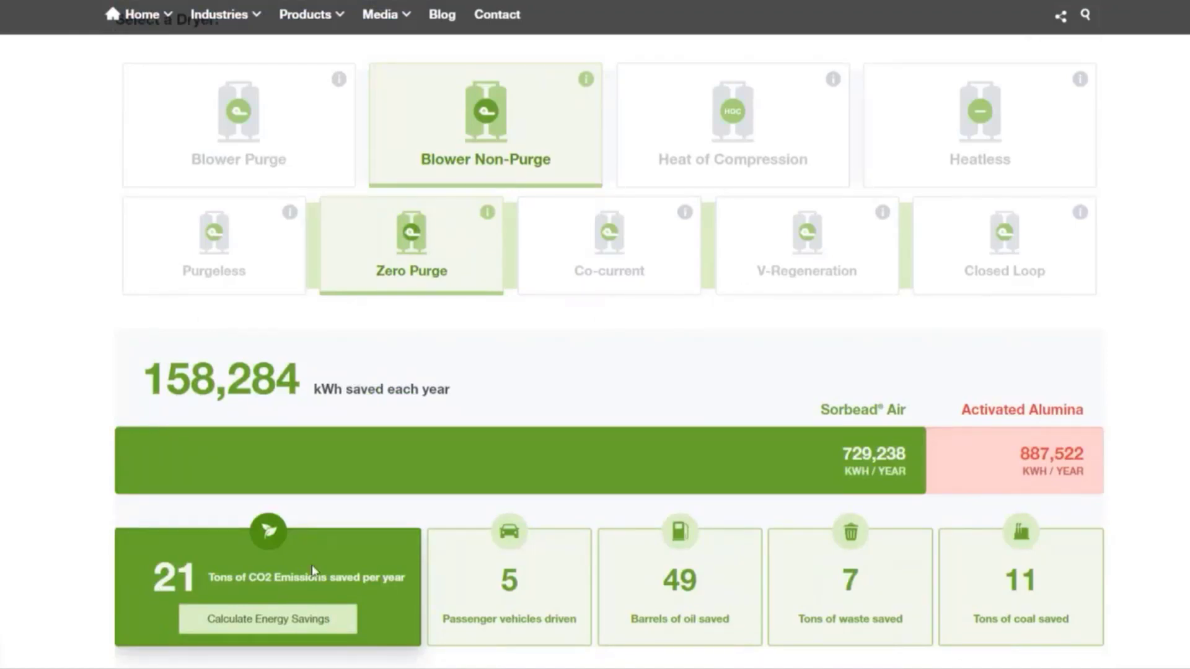
mouse_move(314, 570)
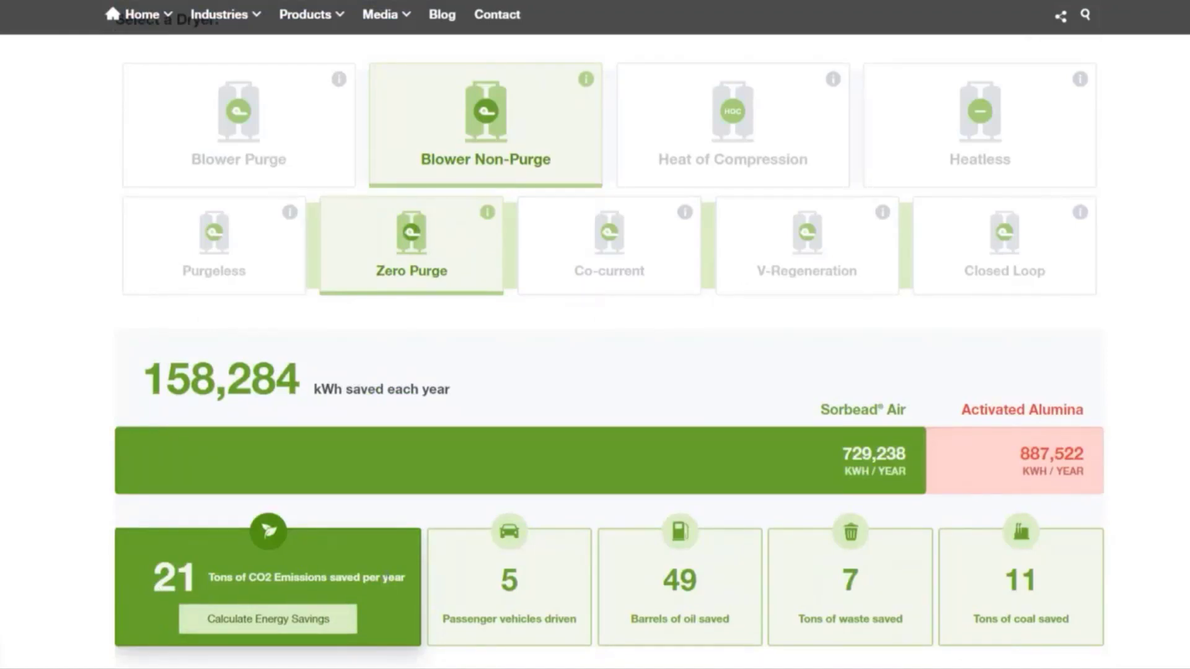
mouse_move(129, 607)
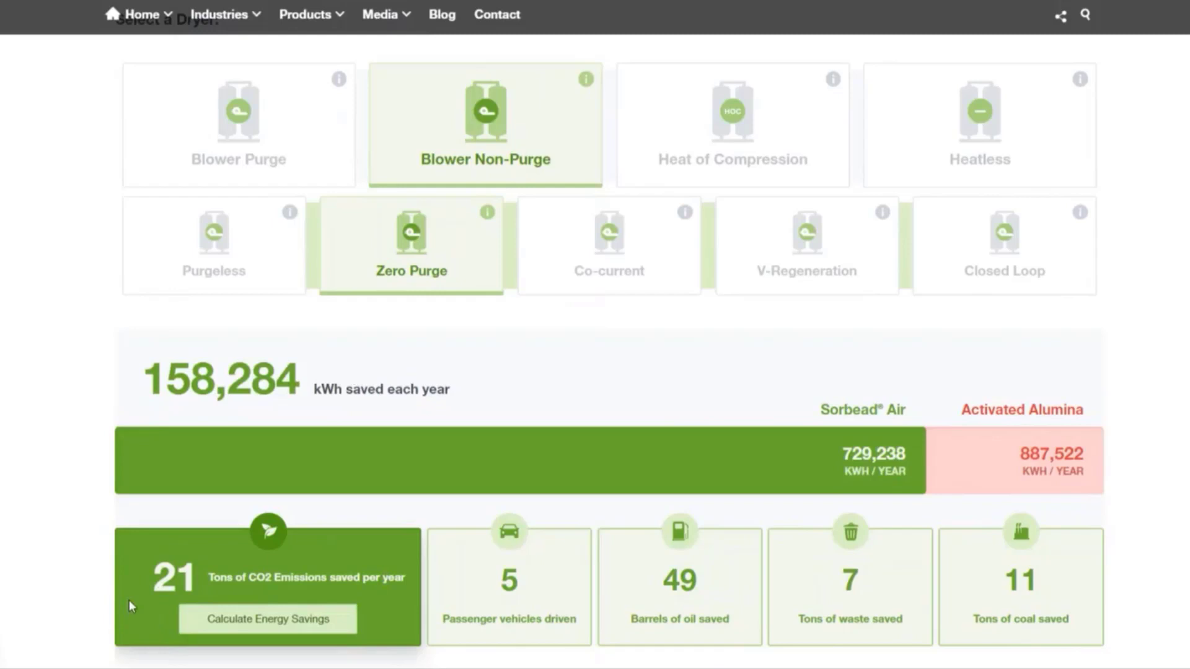
mouse_move(135, 631)
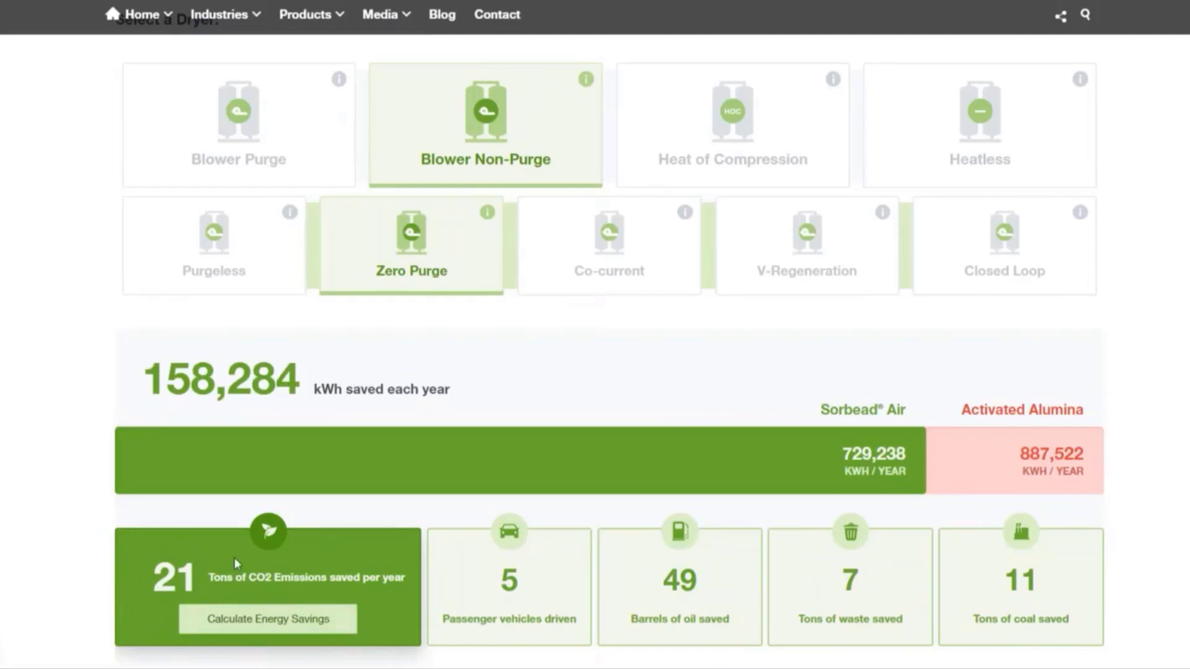
mouse_move(410, 586)
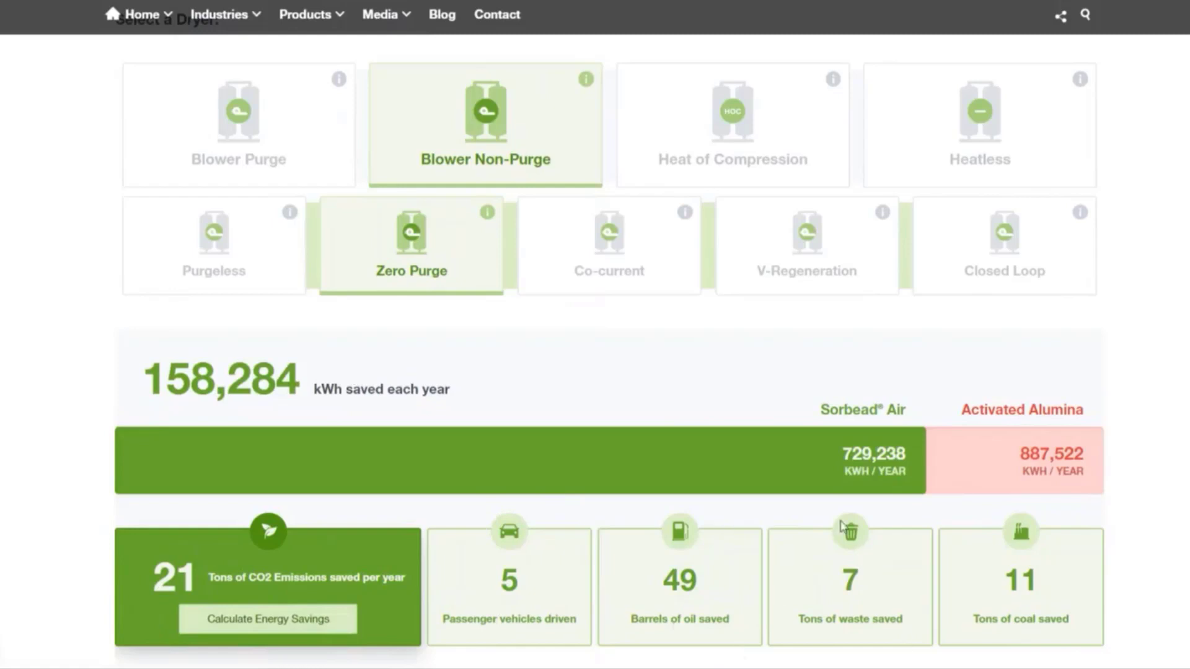
mouse_move(997, 591)
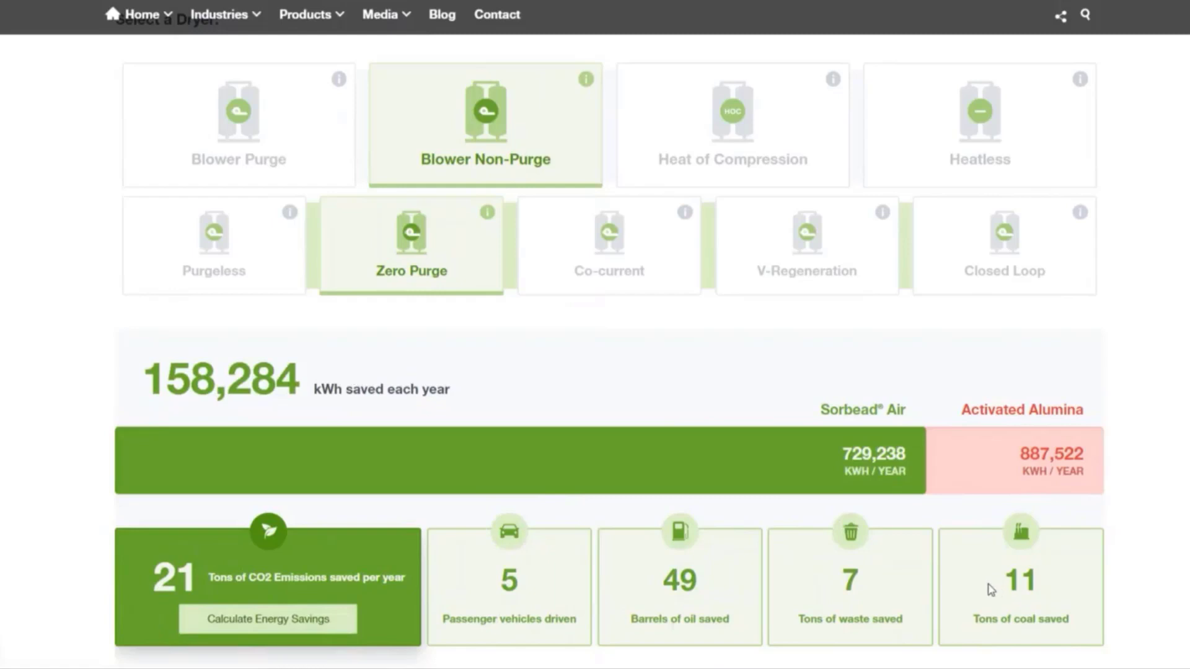
mouse_move(450, 516)
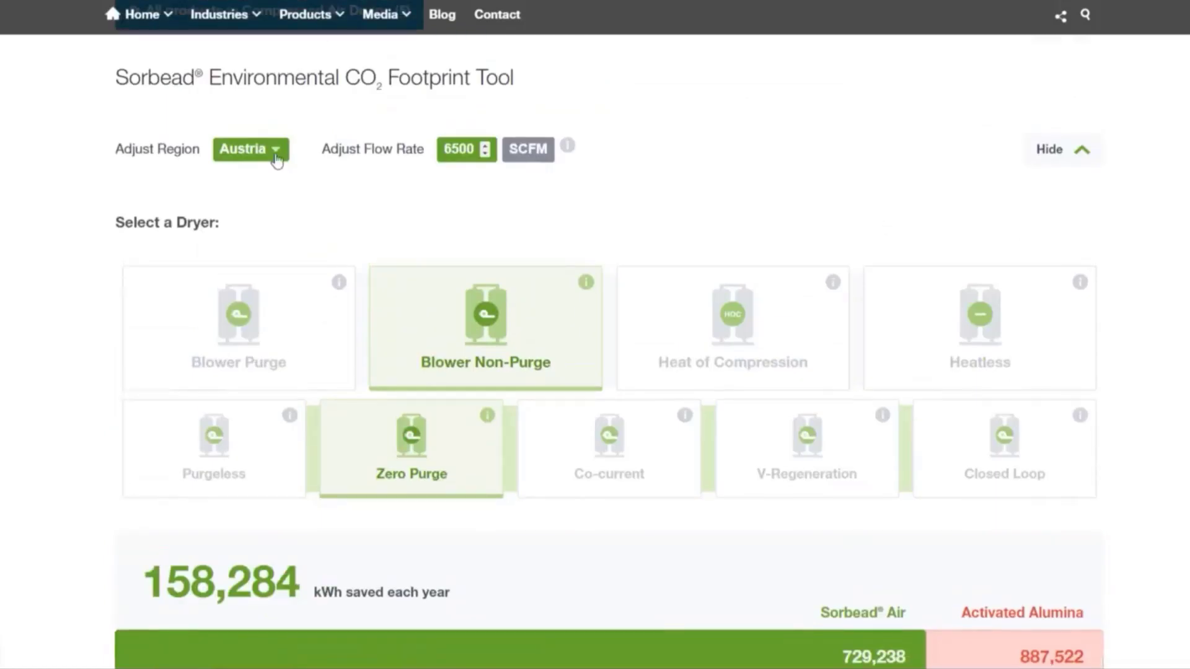
Set the region to Australia and view the results showing 125 tons of CO2 saved
click(250, 149)
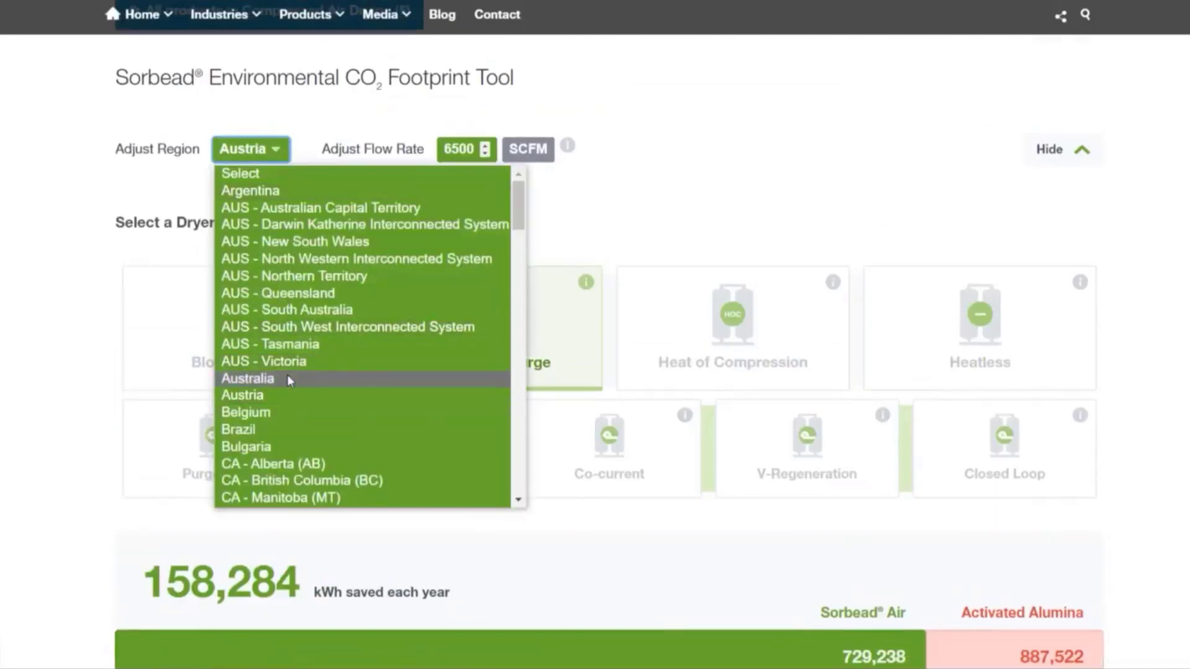
click(246, 379)
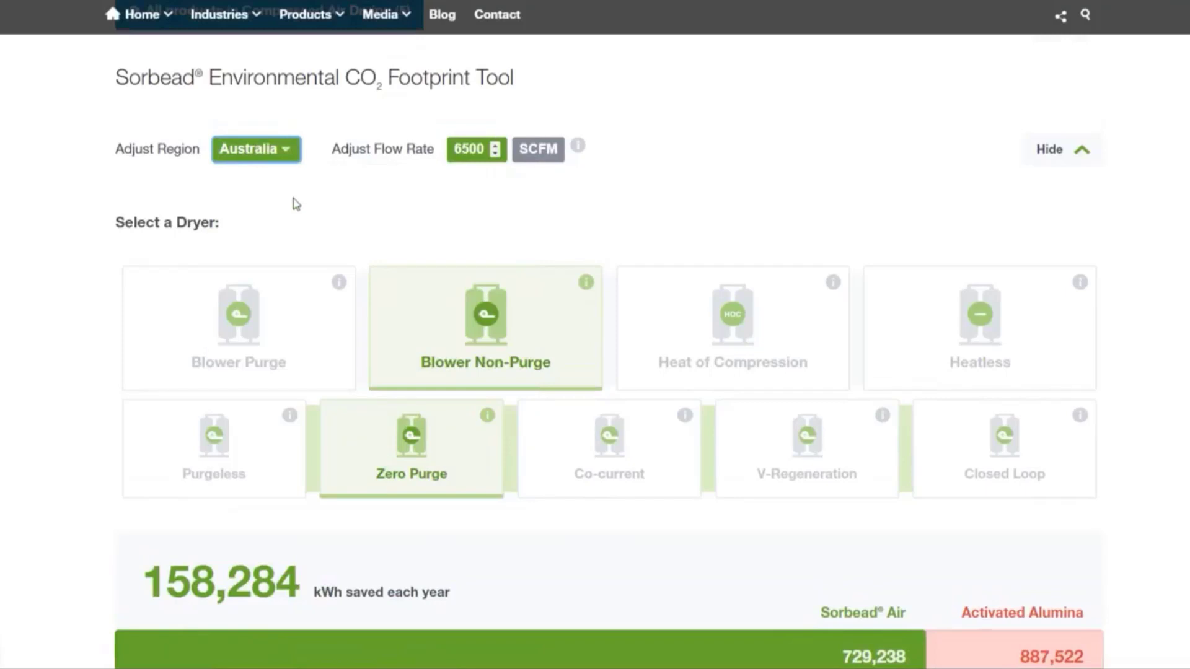
scroll(down, 3)
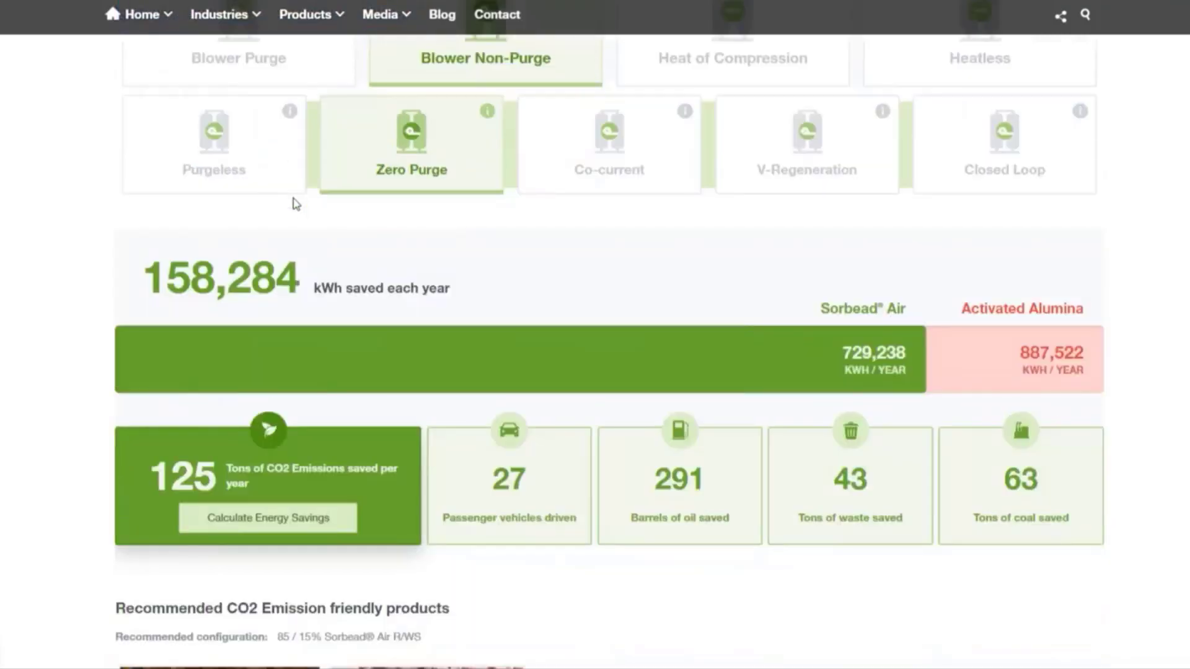